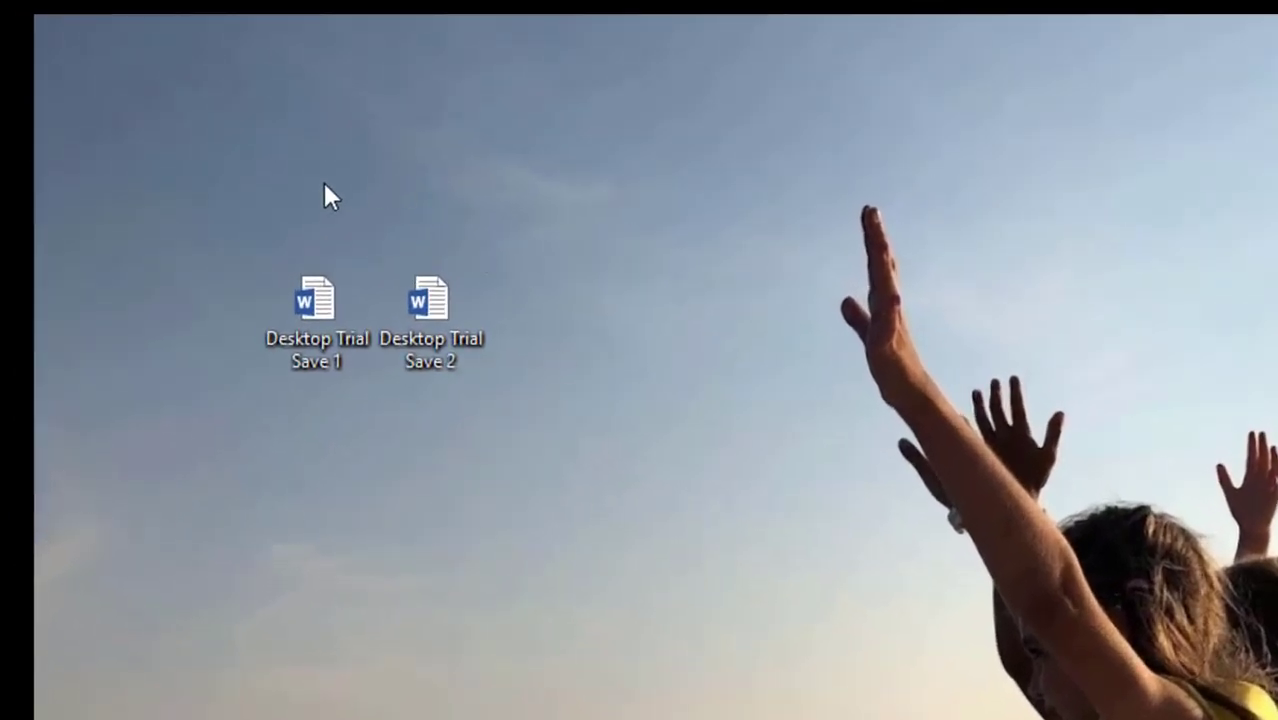
- Open File Explorer from the taskbar to reach the empty H: network drive
left_click(87, 706)
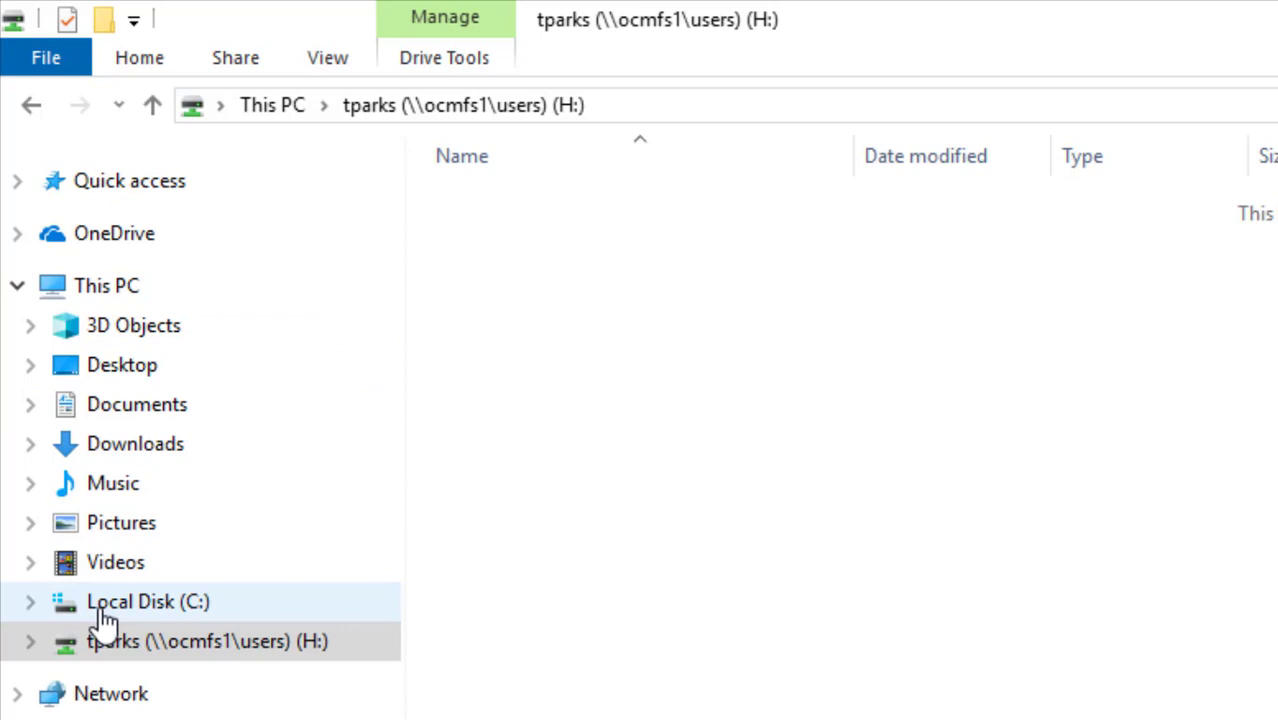
- Browse Local Disk C:, then 3D Objects, Desktop, Downloads, Music, Videos and 3D Objects
left_click(148, 601)
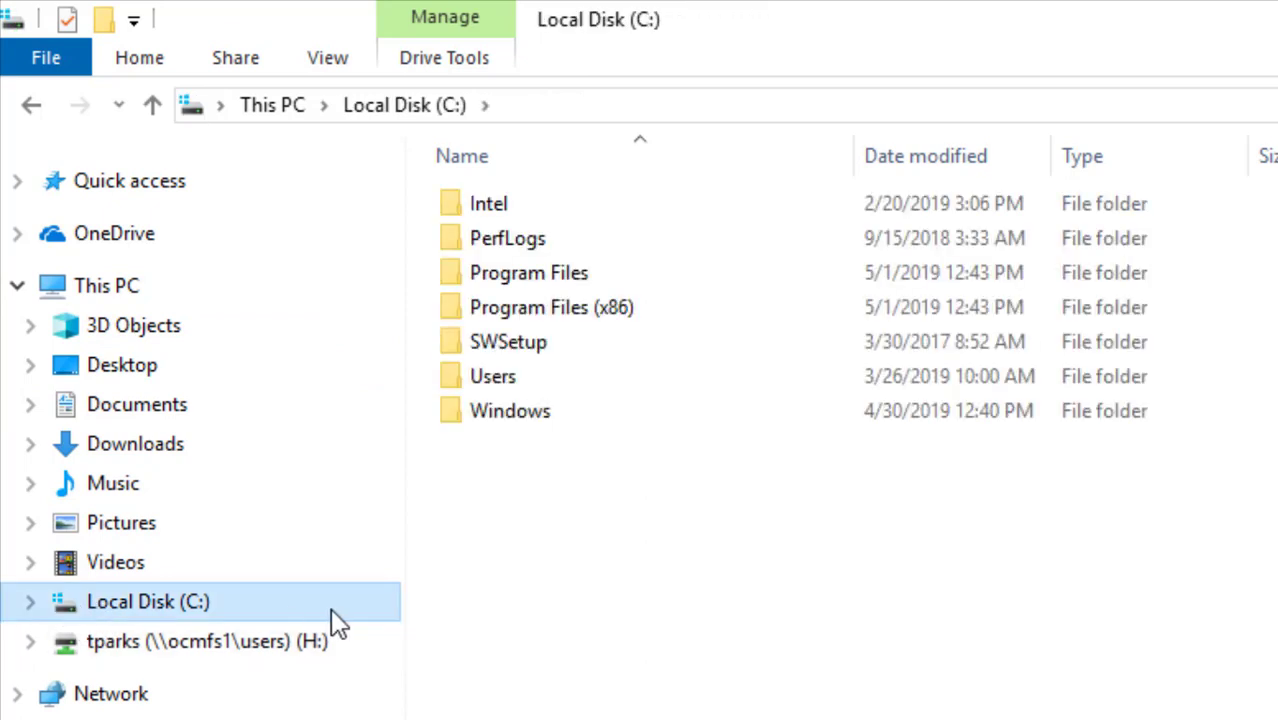
mouse_move(190, 615)
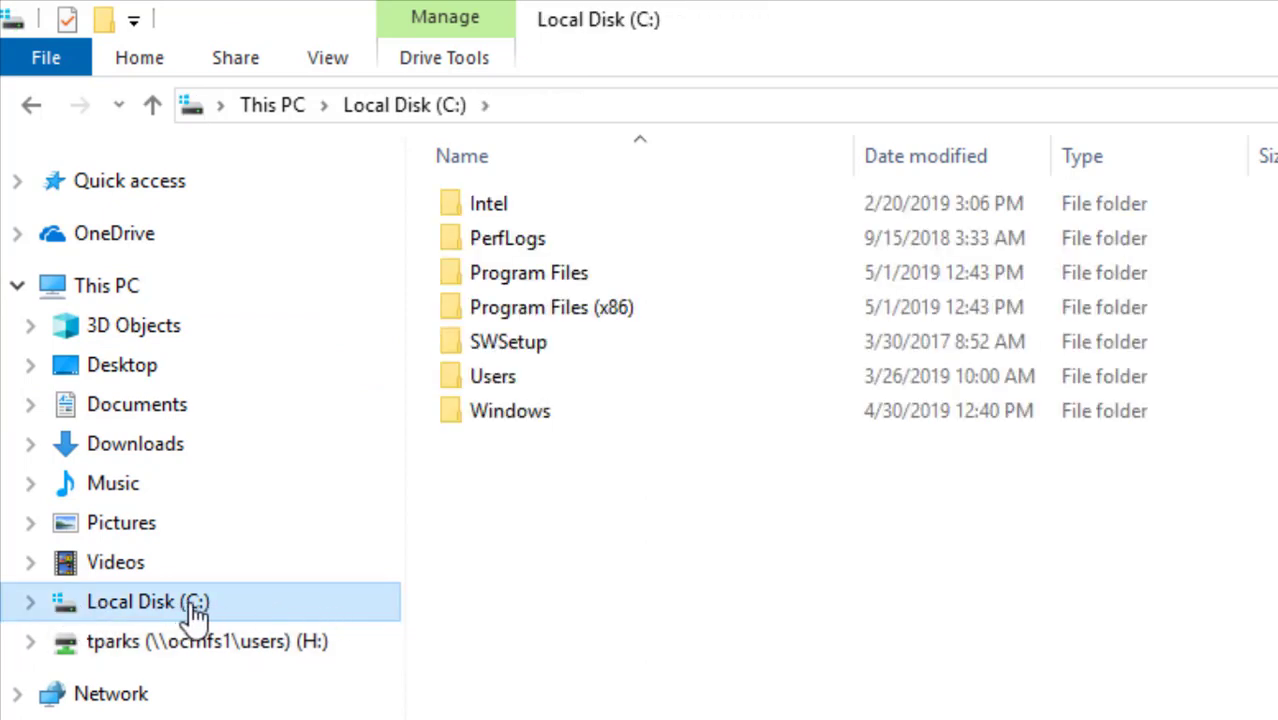
mouse_move(530, 272)
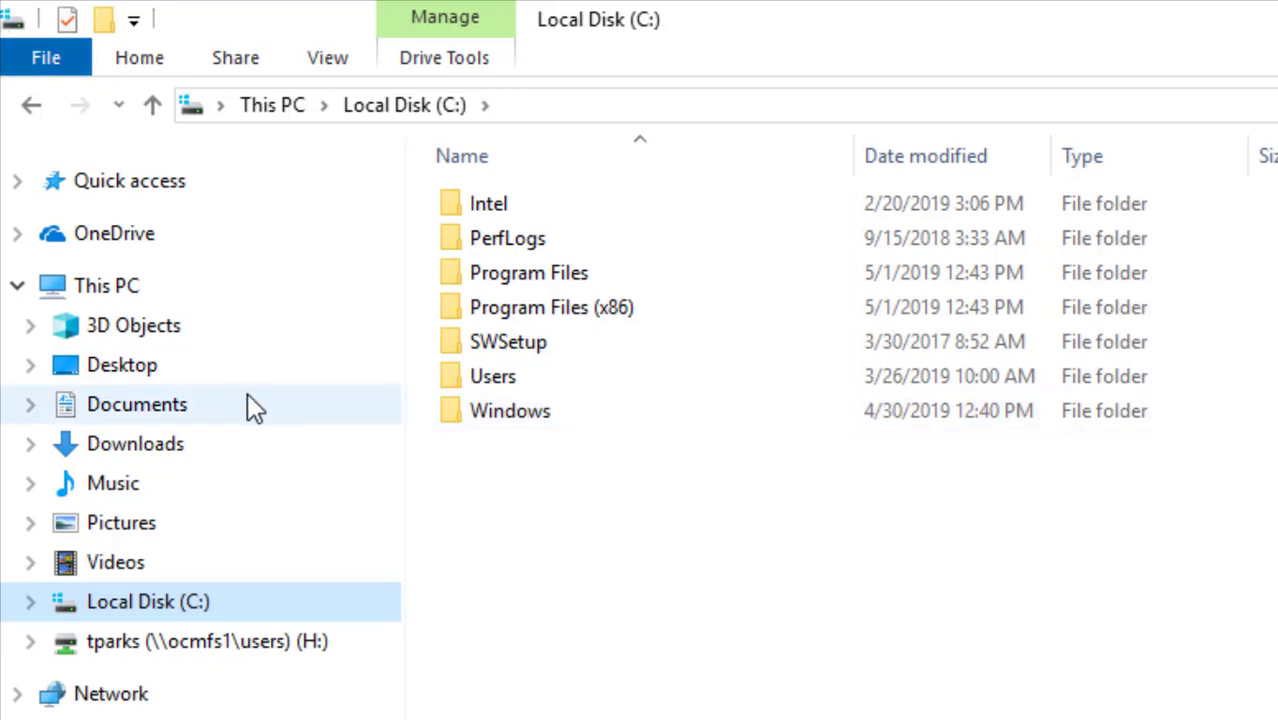
mouse_move(133, 325)
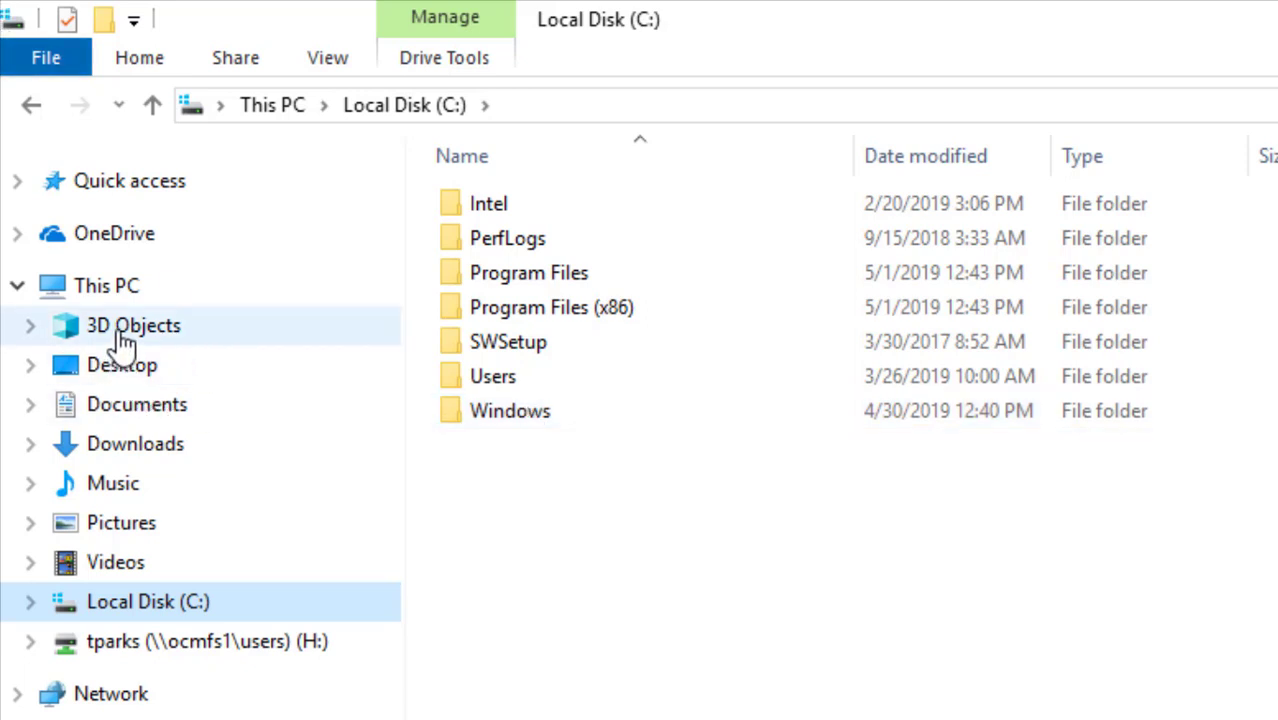
mouse_move(122, 365)
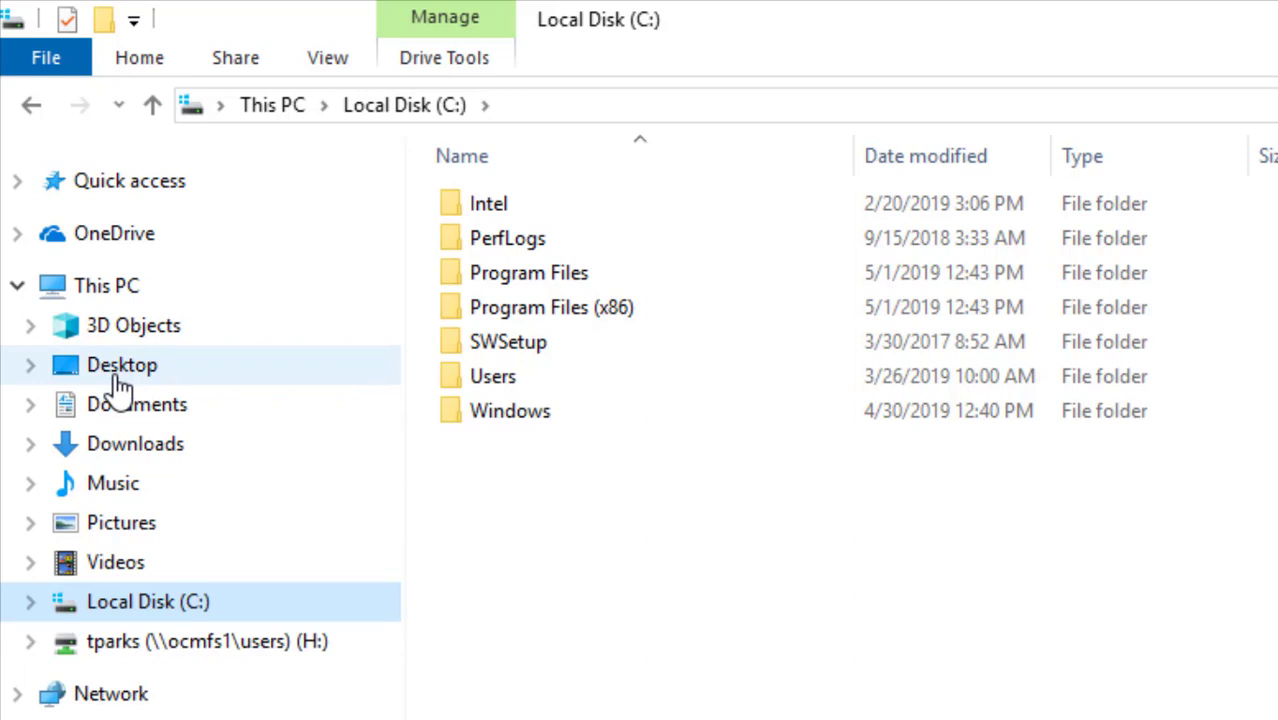
left_click(133, 325)
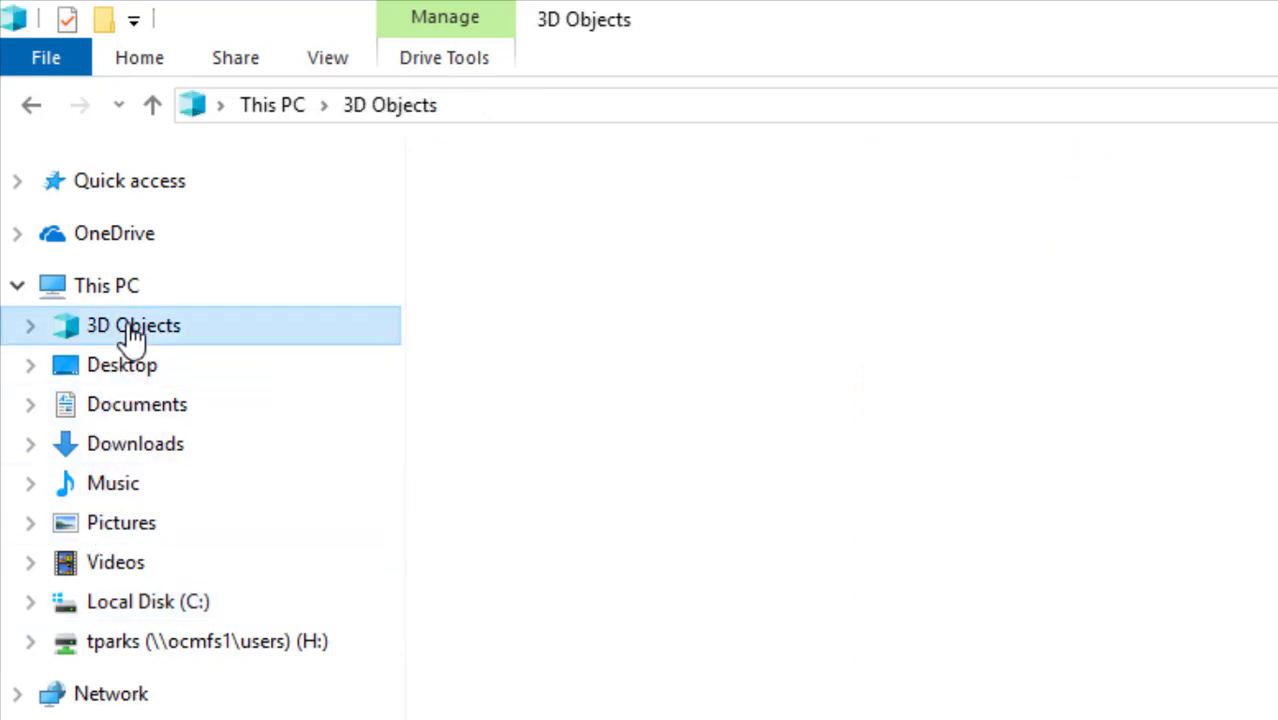
left_click(121, 365)
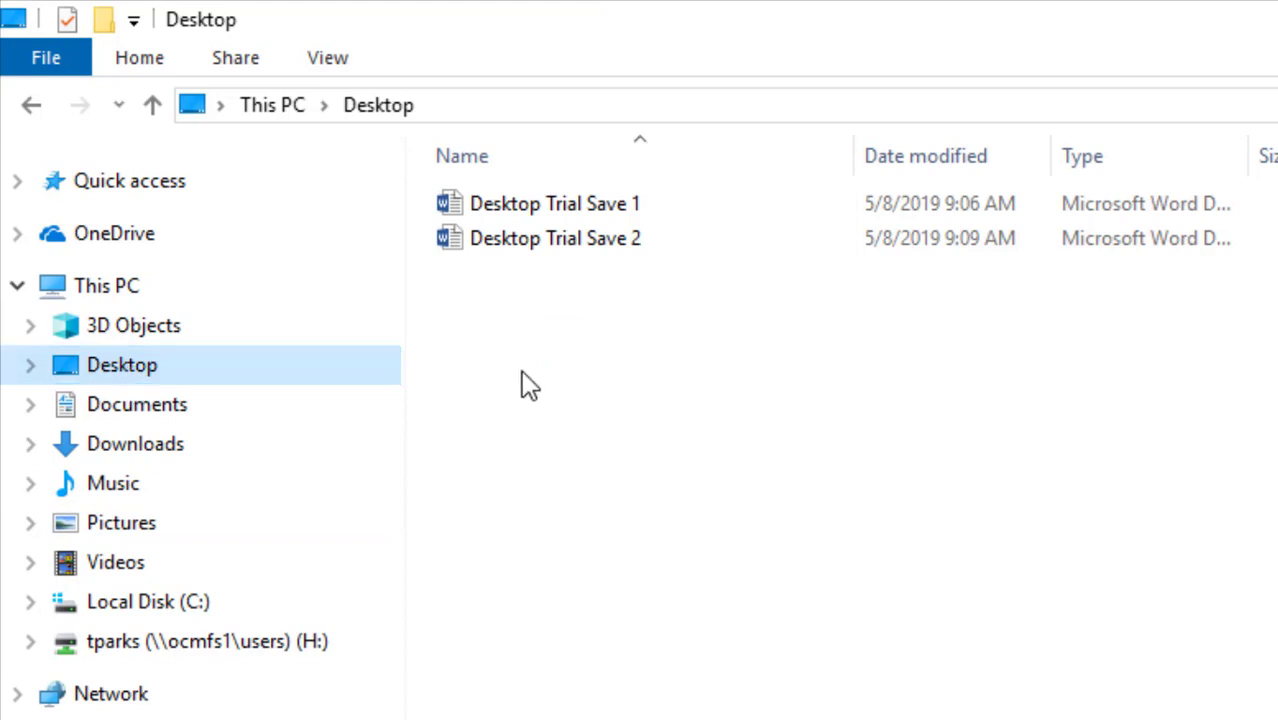
mouse_move(575, 238)
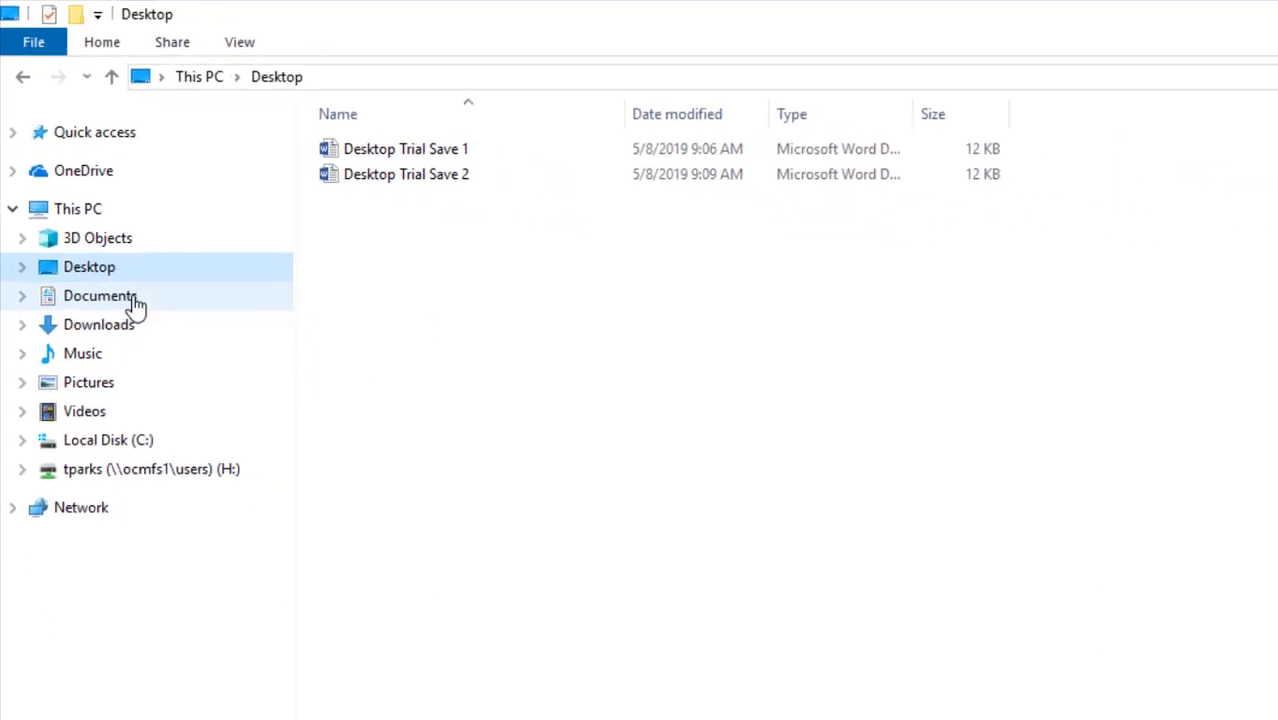
left_click(98, 324)
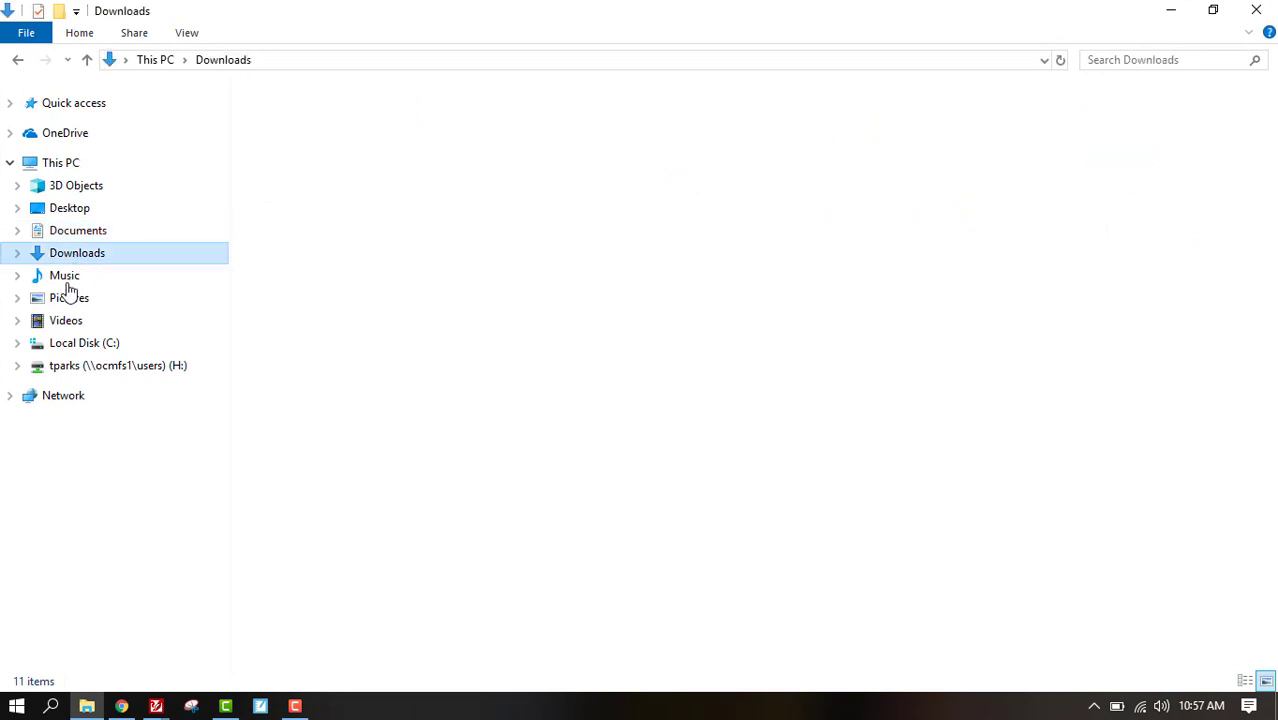
left_click(64, 275)
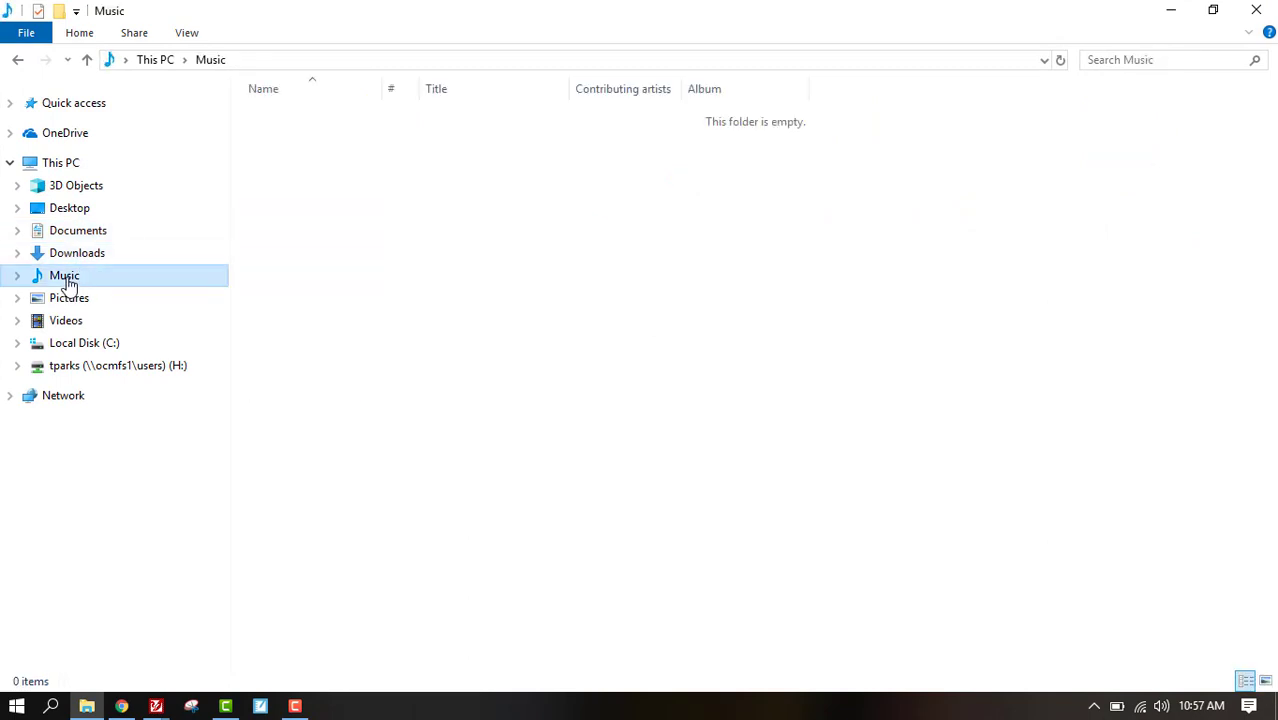
left_click(65, 320)
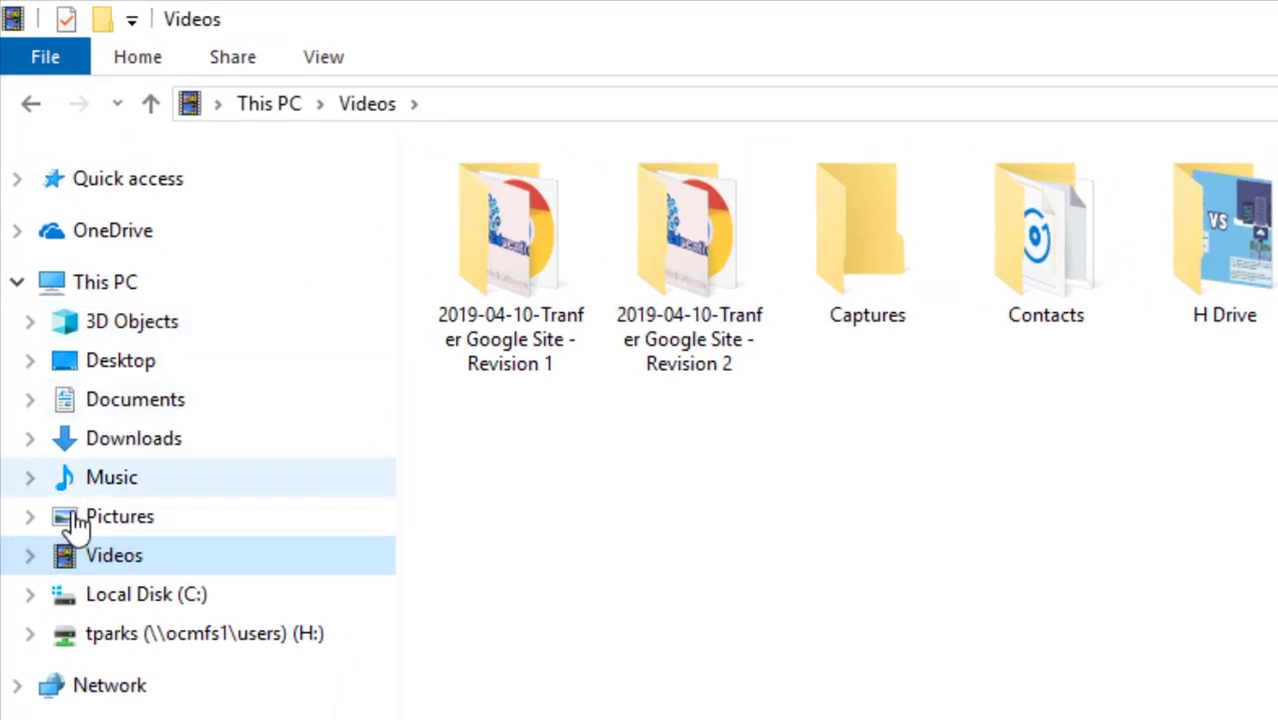
mouse_move(300, 633)
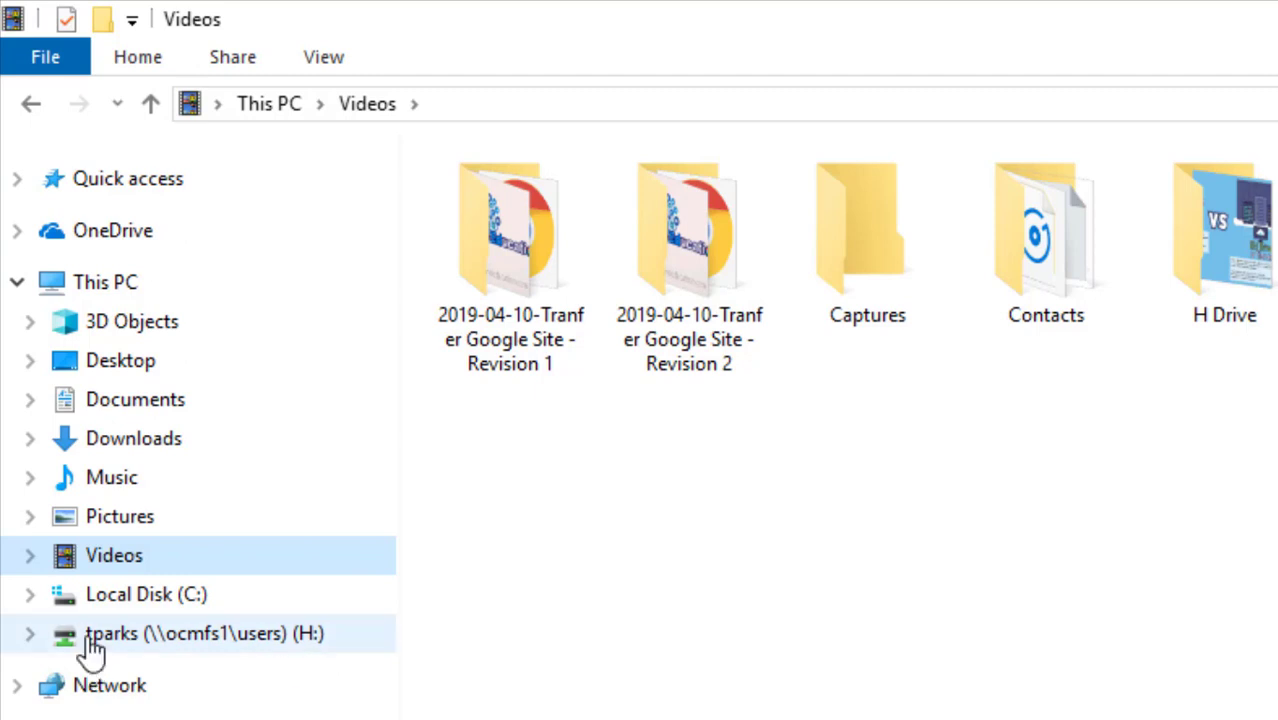
mouse_move(288, 665)
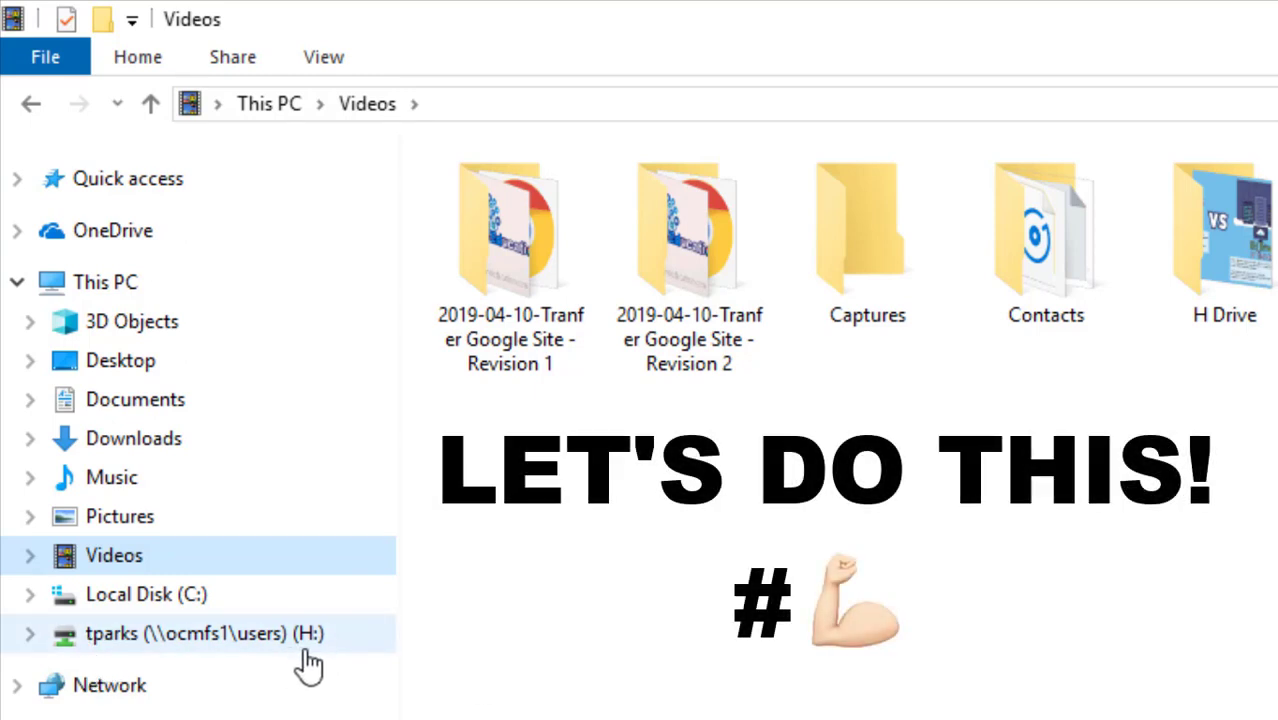
left_click(131, 321)
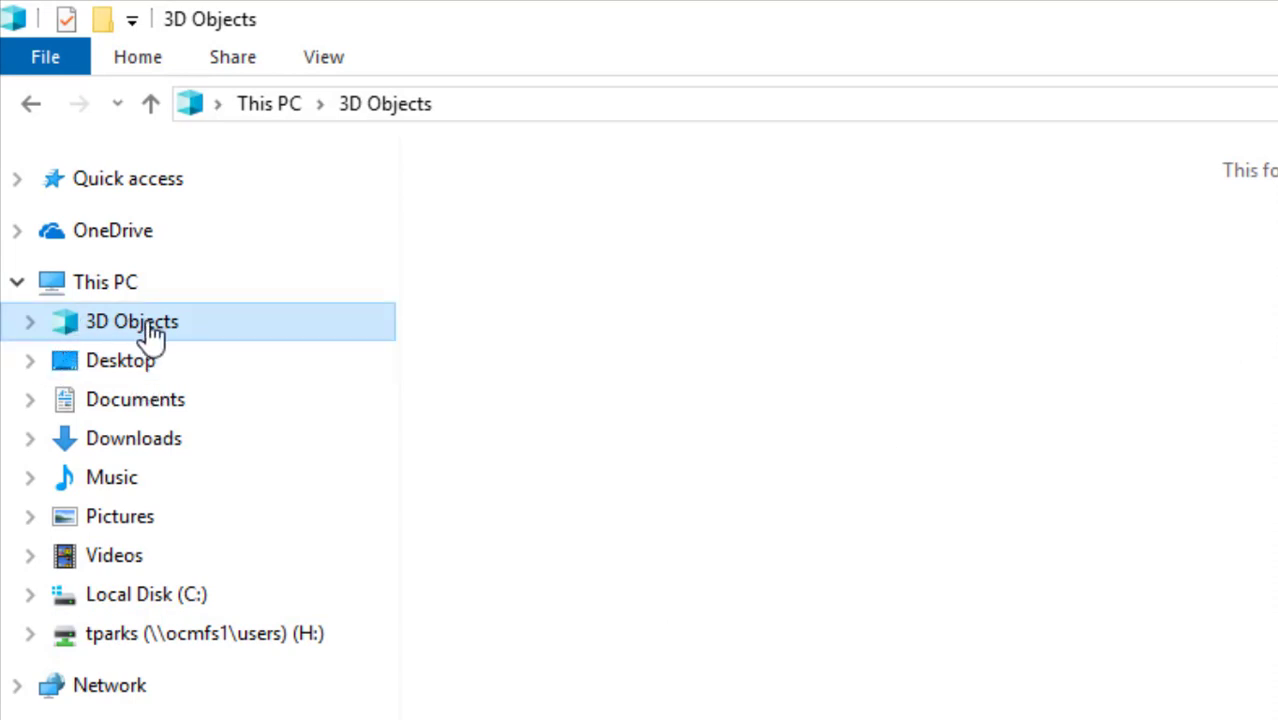
mouse_move(120, 360)
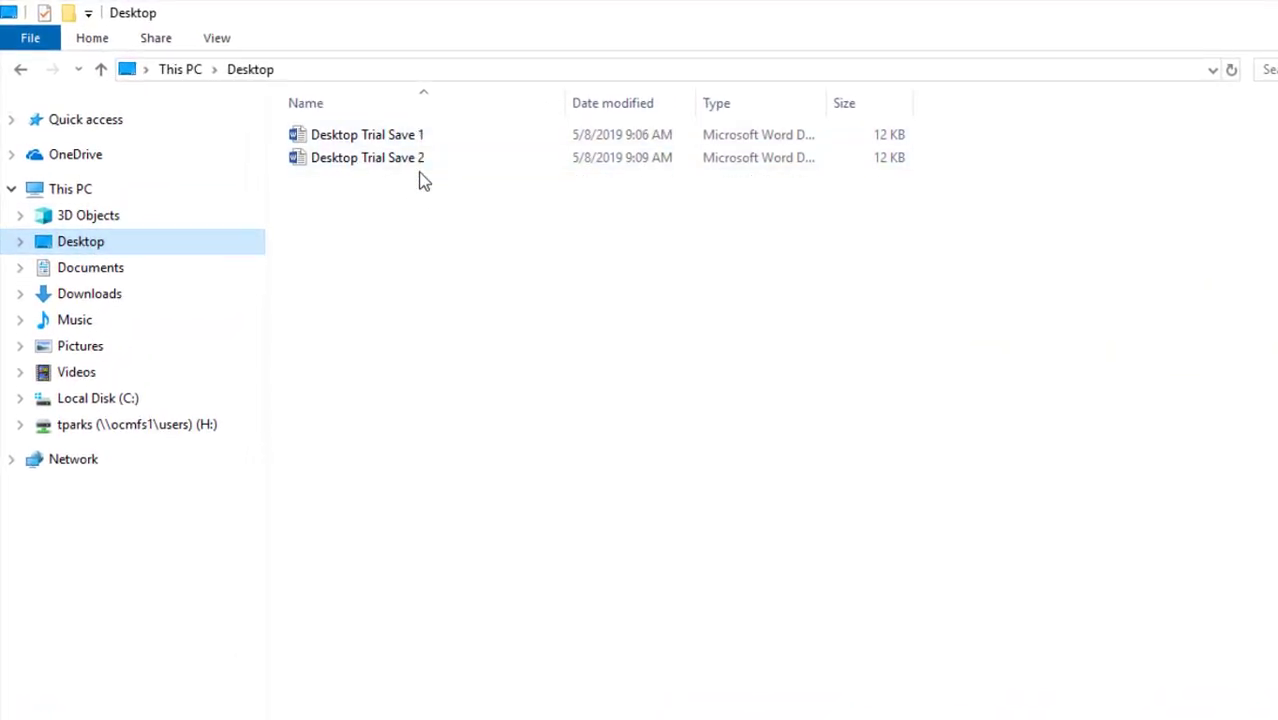
- Bring up the Desktop folder's context menu to send it to the H: drive
right_click(80, 241)
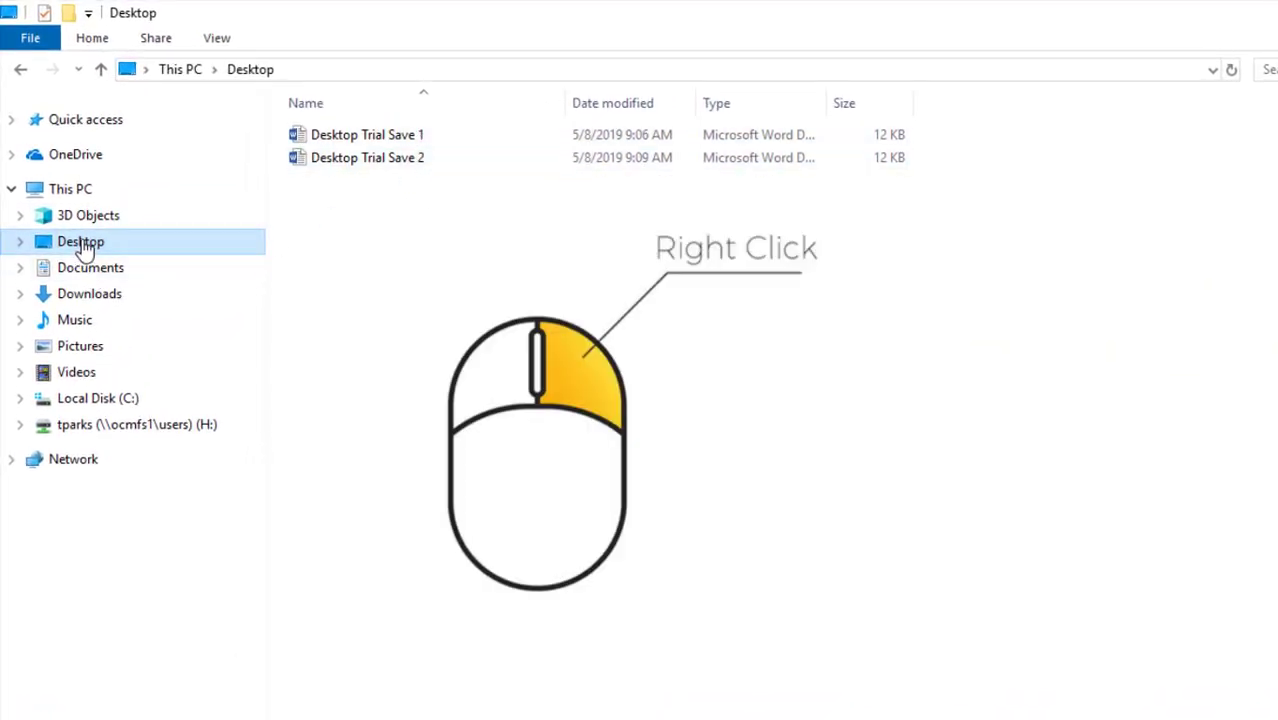
right_click(80, 241)
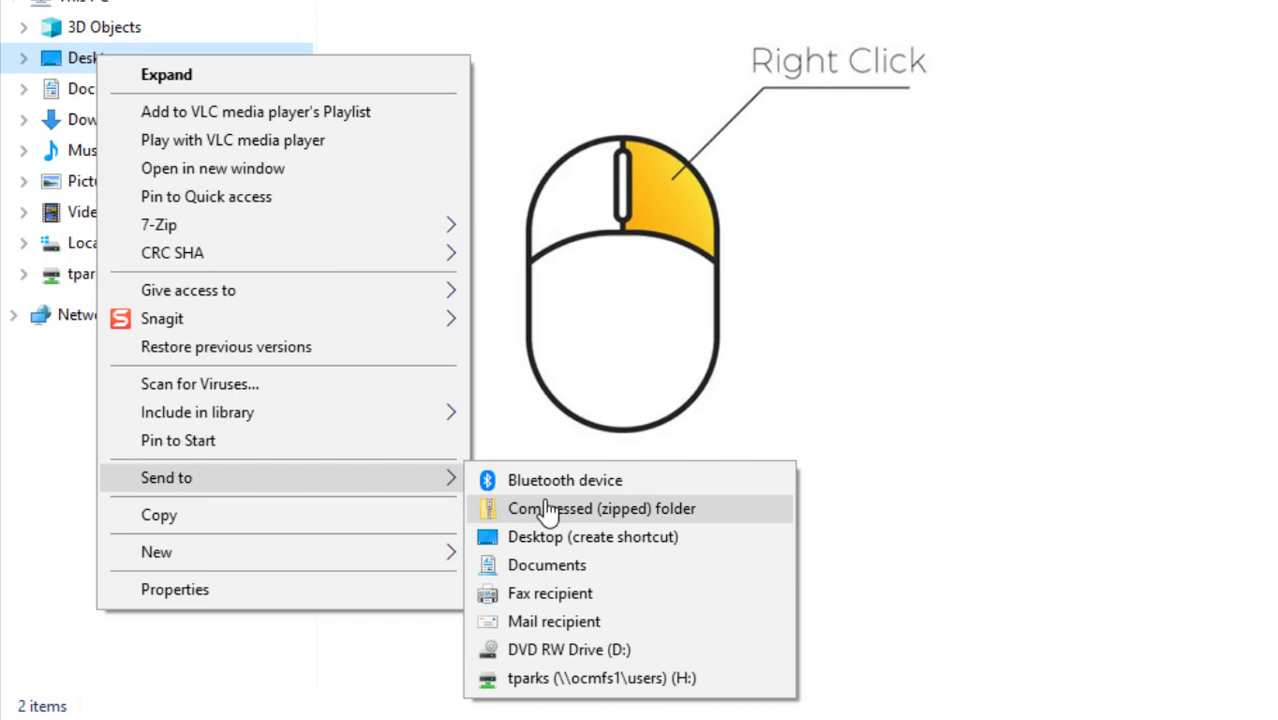
mouse_move(680, 678)
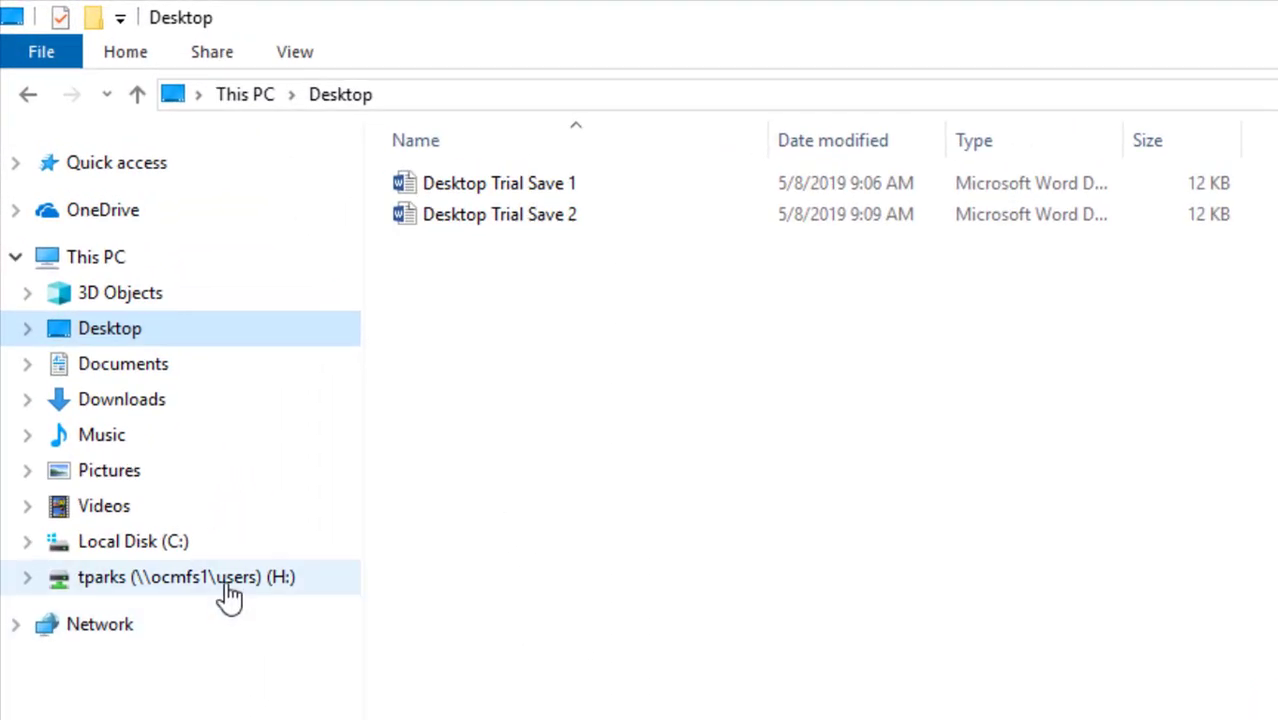
- On the H: drive, rename the copied Desktop folder to 'Desktop - Backup'
left_click(186, 577)
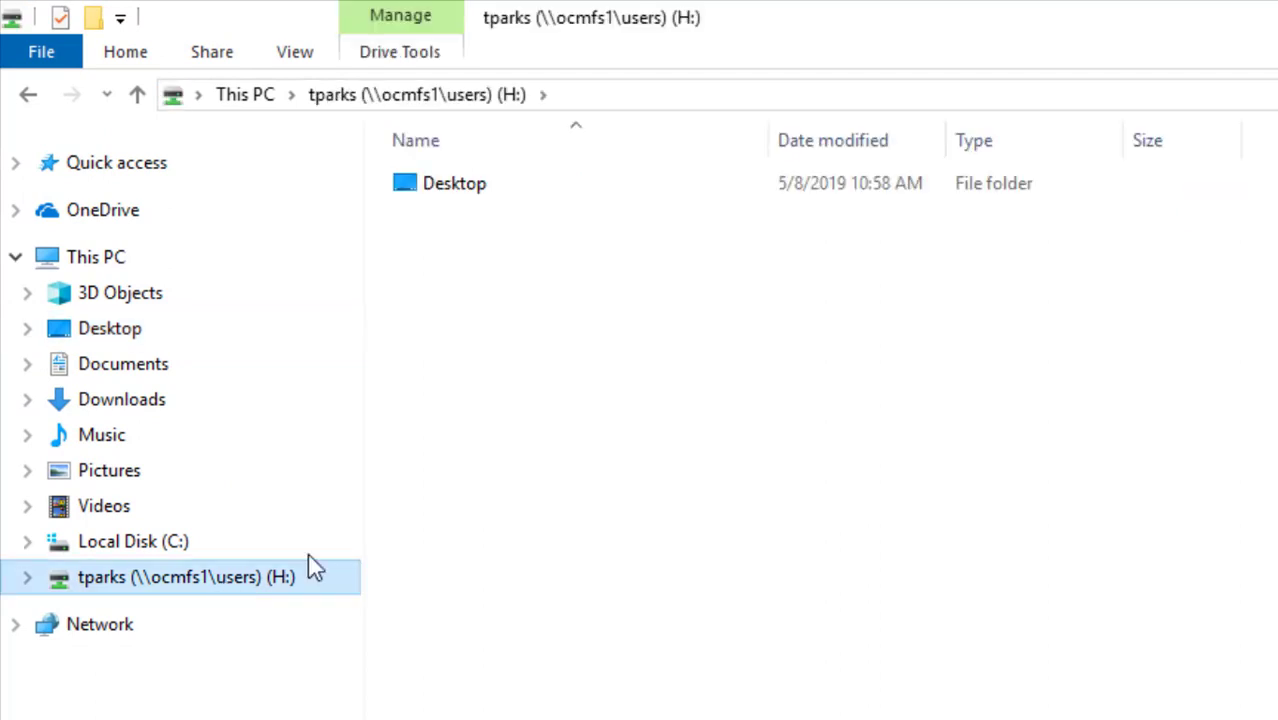
left_click(454, 183)
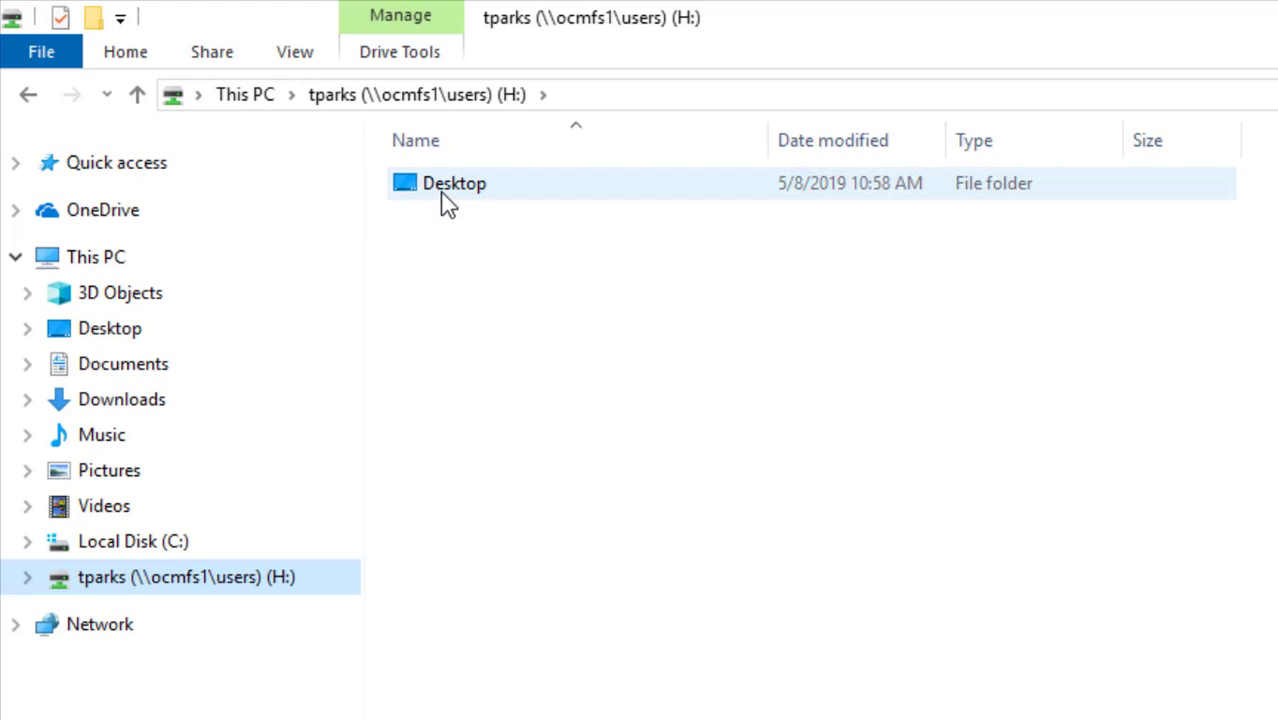
mouse_move(434, 175)
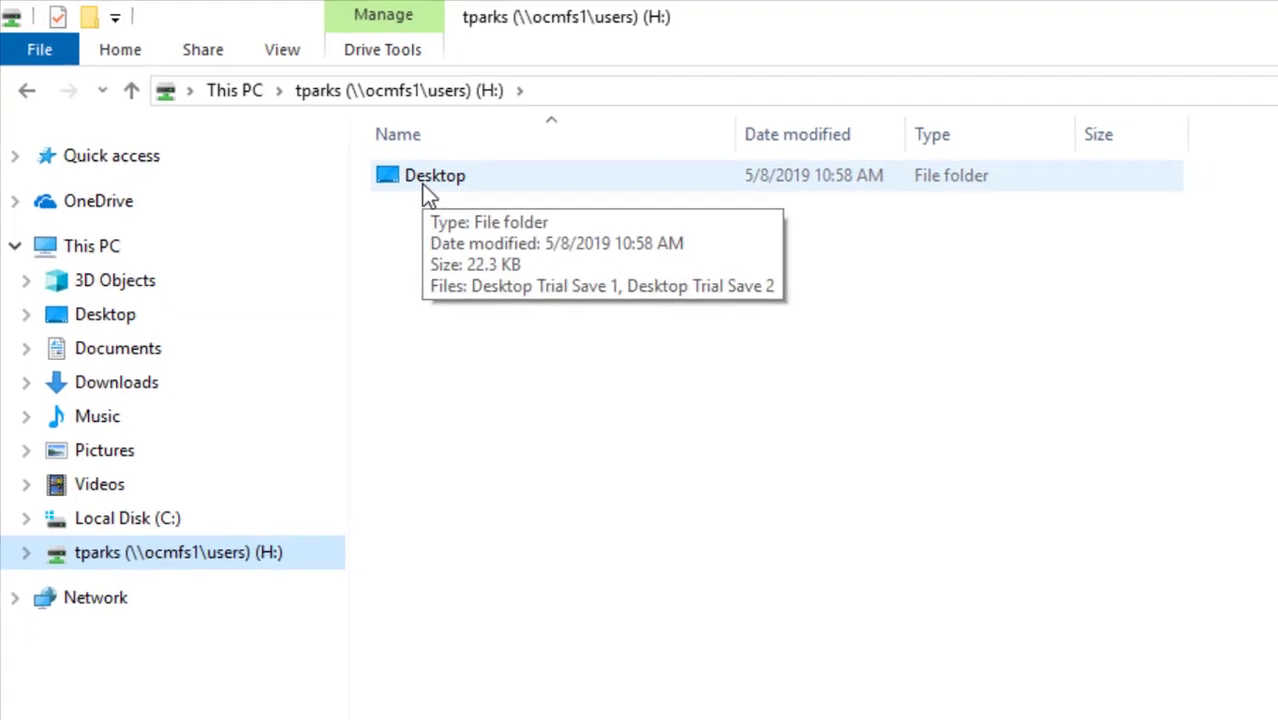
right_click(434, 175)
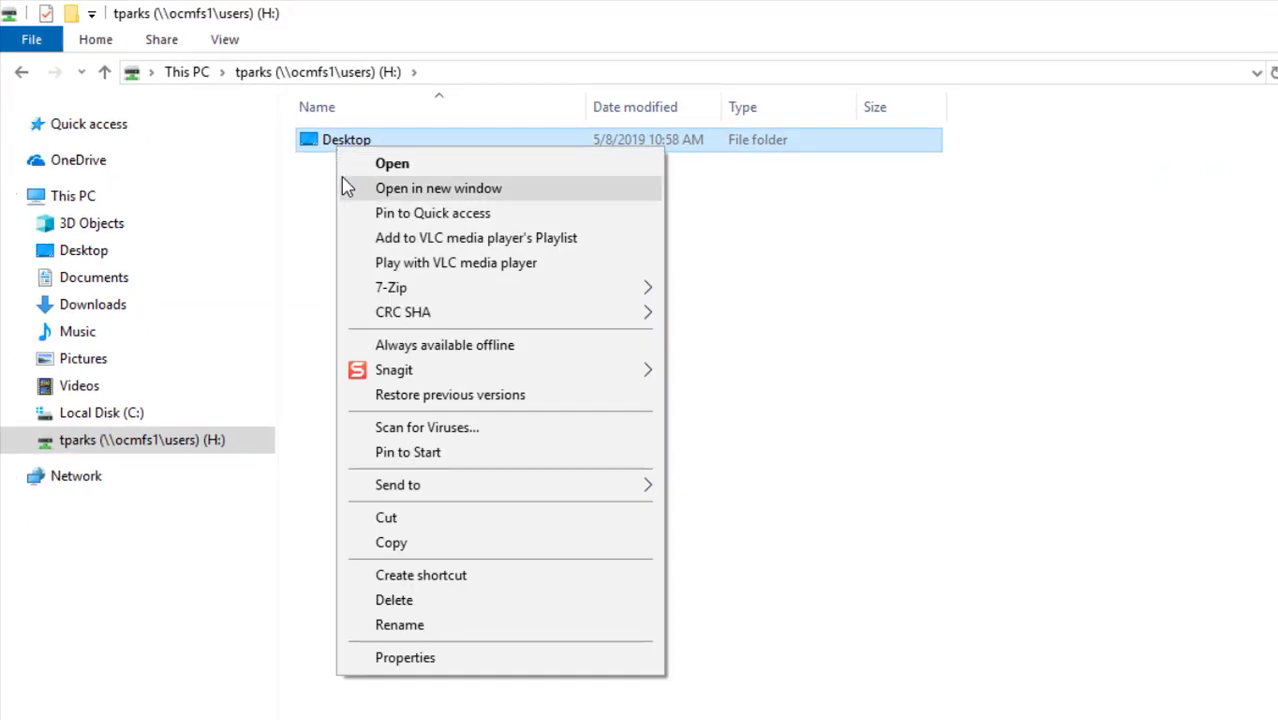
mouse_move(460, 624)
type("Desktop - B")
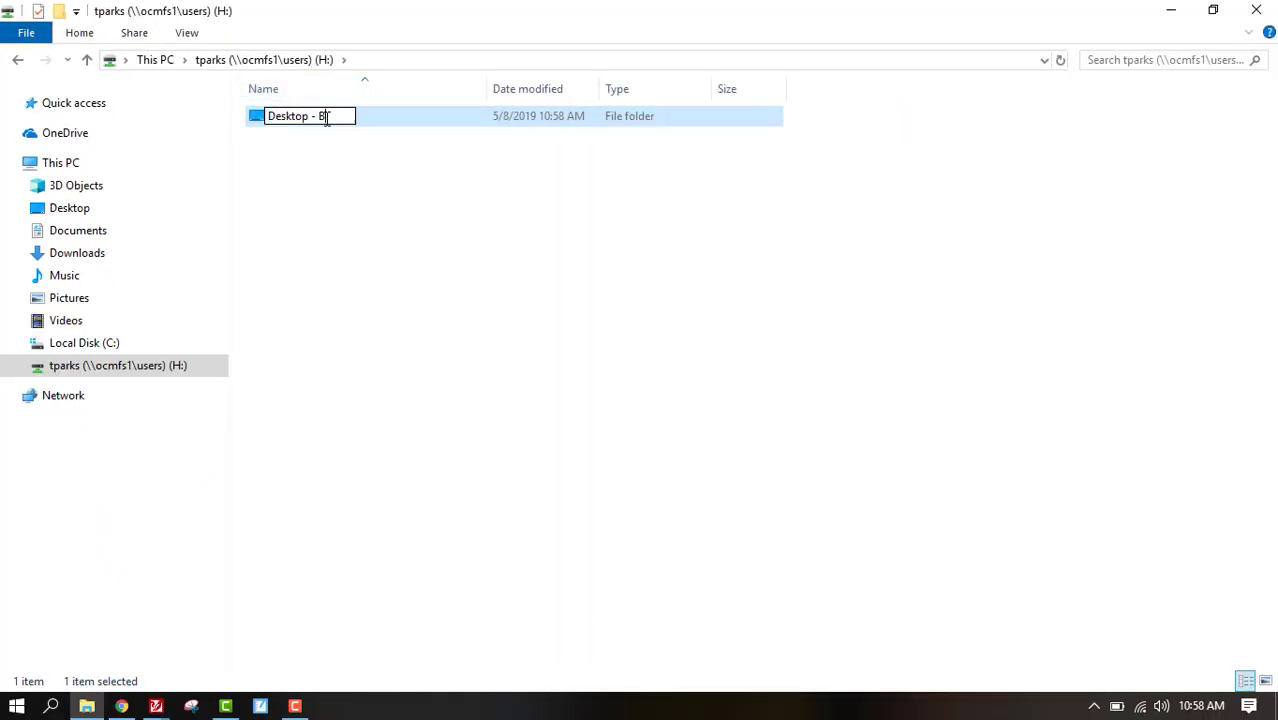
type("ackup")
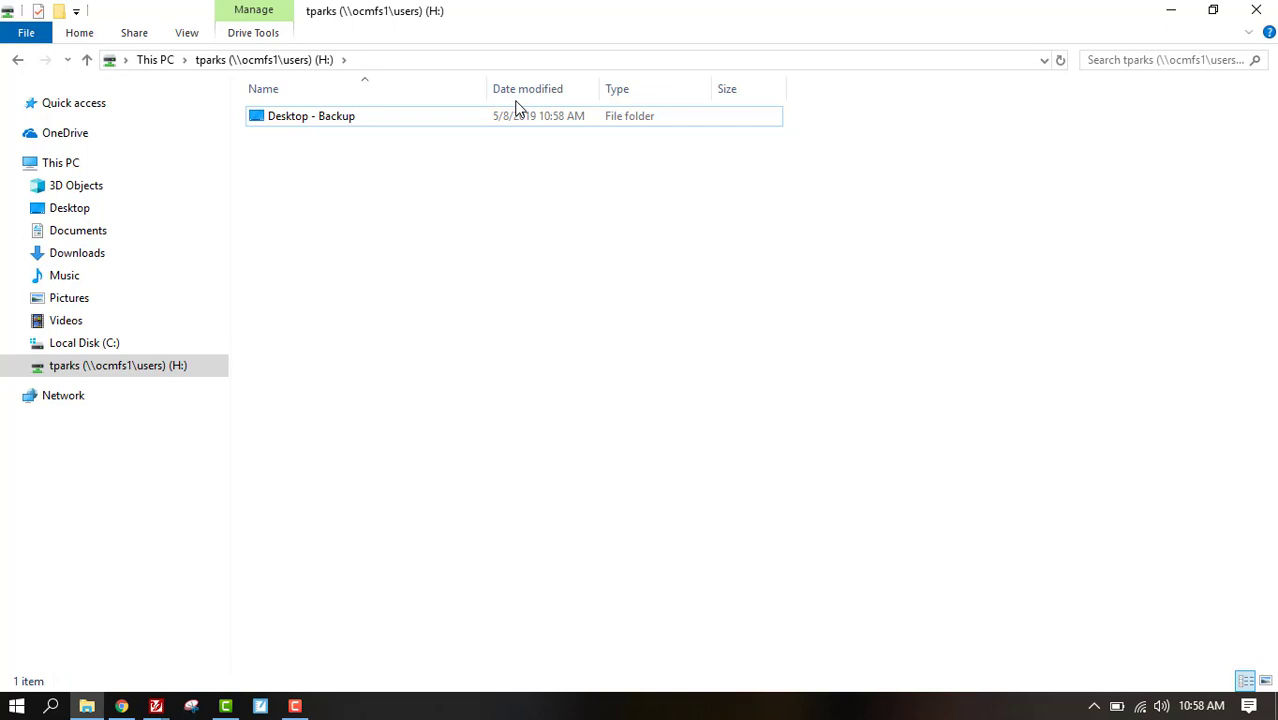
left_click(311, 115)
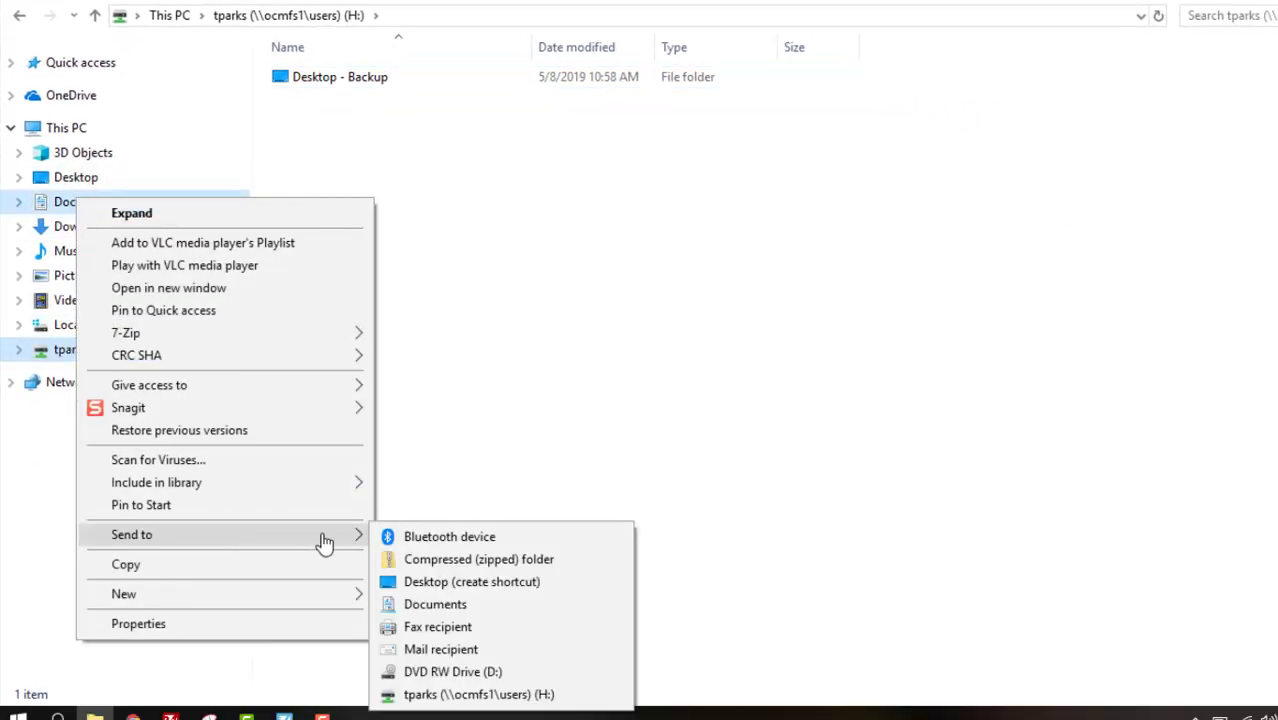
- Send Documents and Pictures to the H: drive as Backup copies
left_click(478, 694)
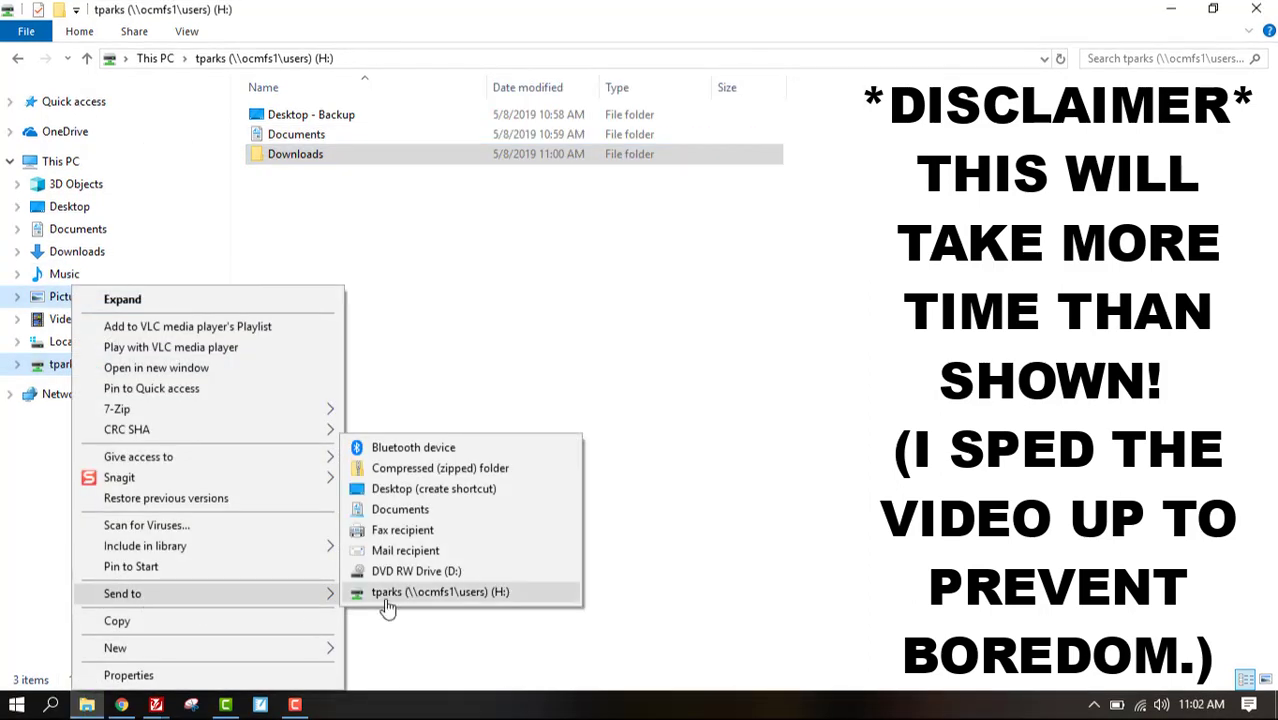
left_click(440, 591)
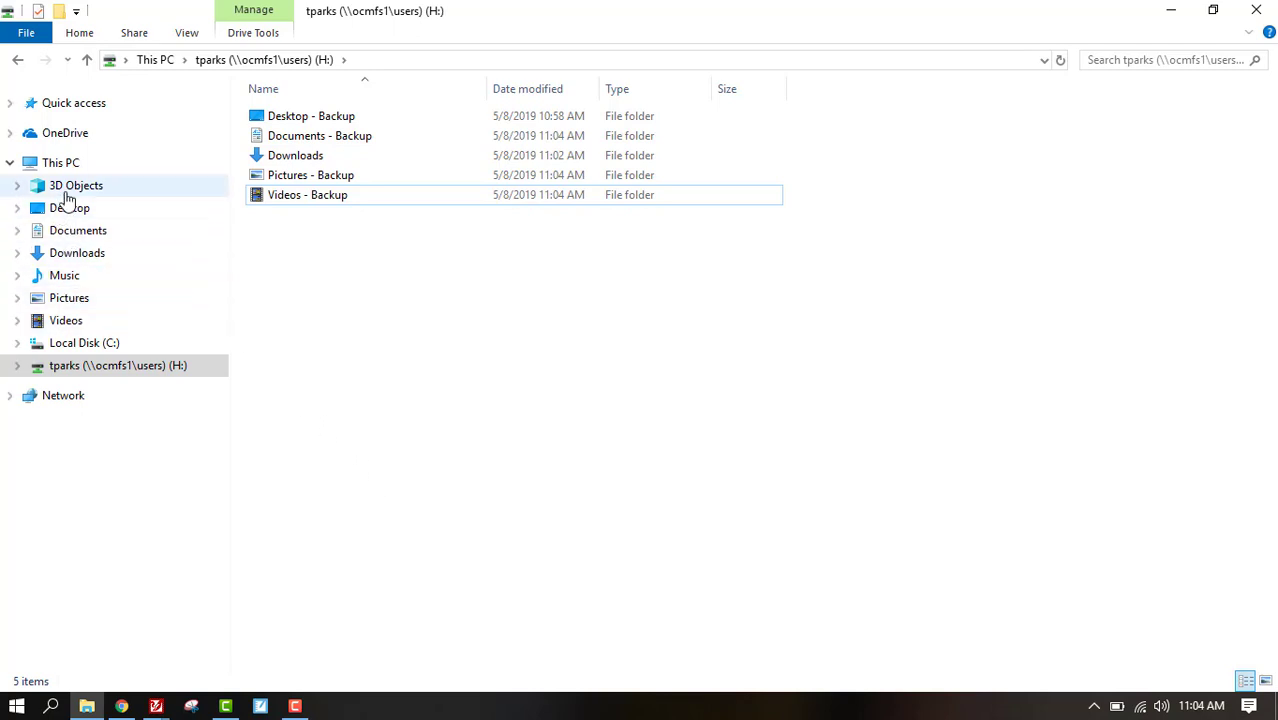
mouse_move(64, 275)
type(" - Backup")
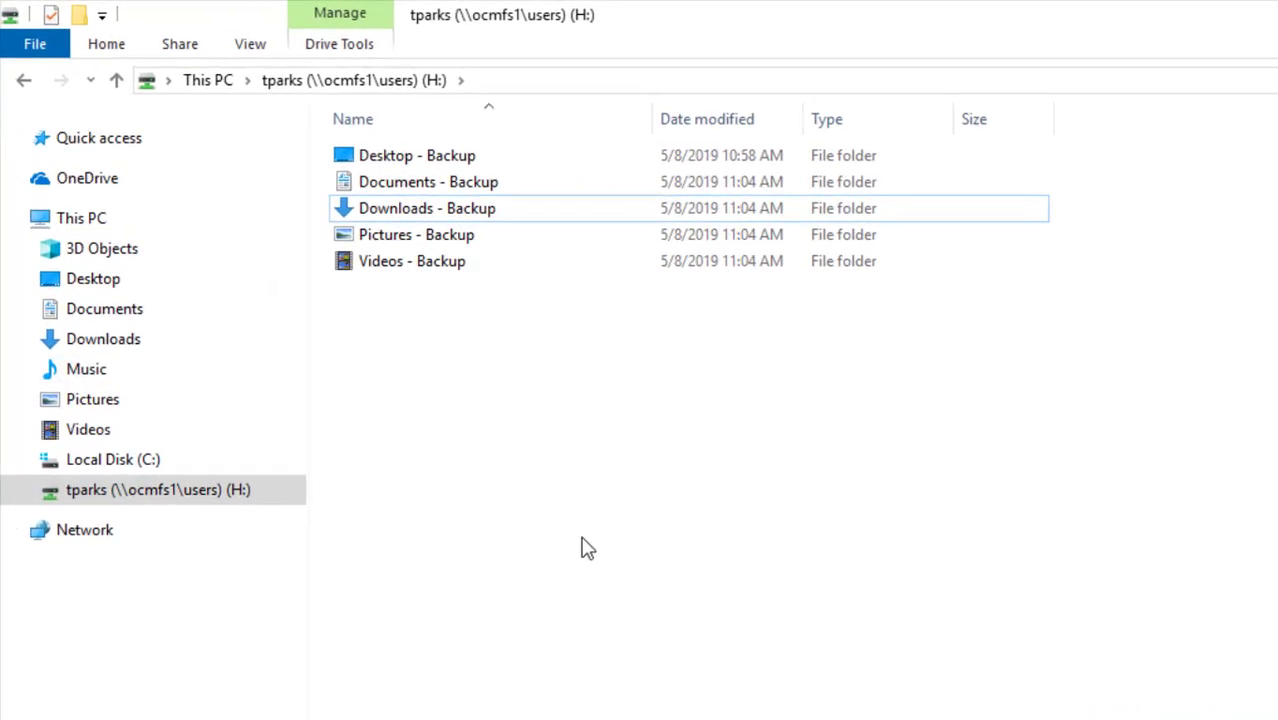
- Open Desktop - Backup on the H: drive to check both Trial Save documents
left_click(93, 278)
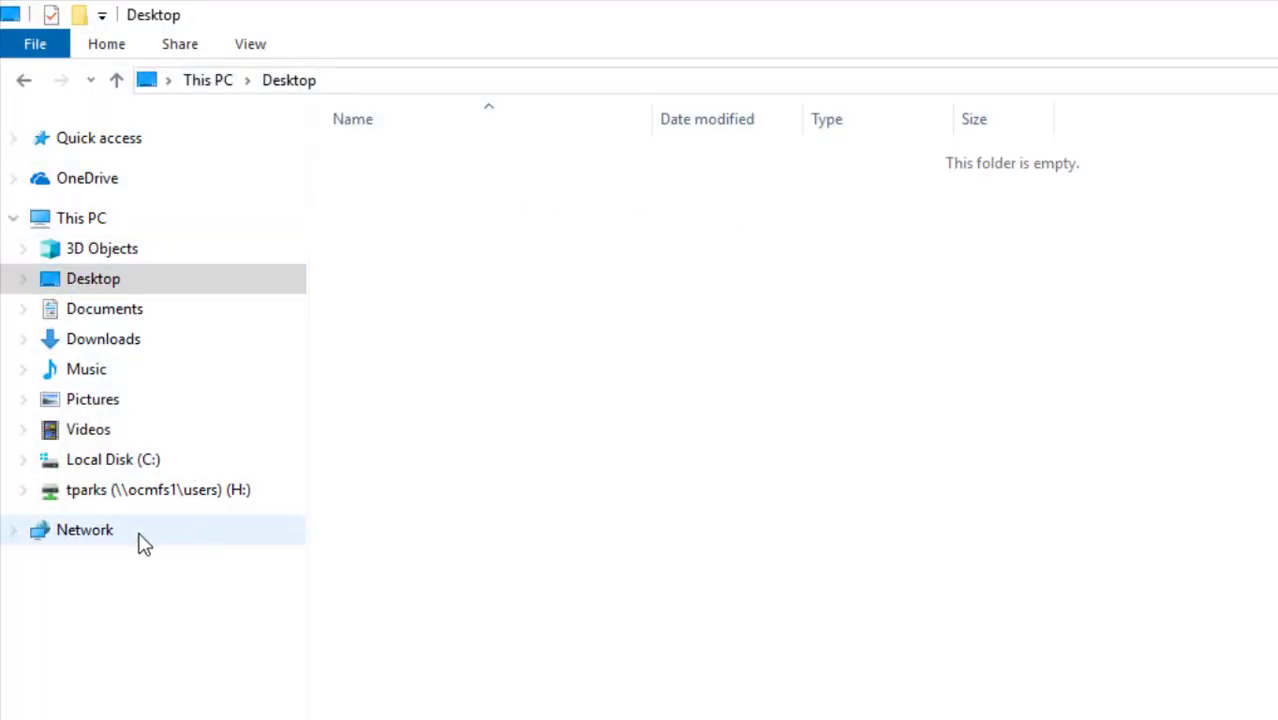
left_click(157, 489)
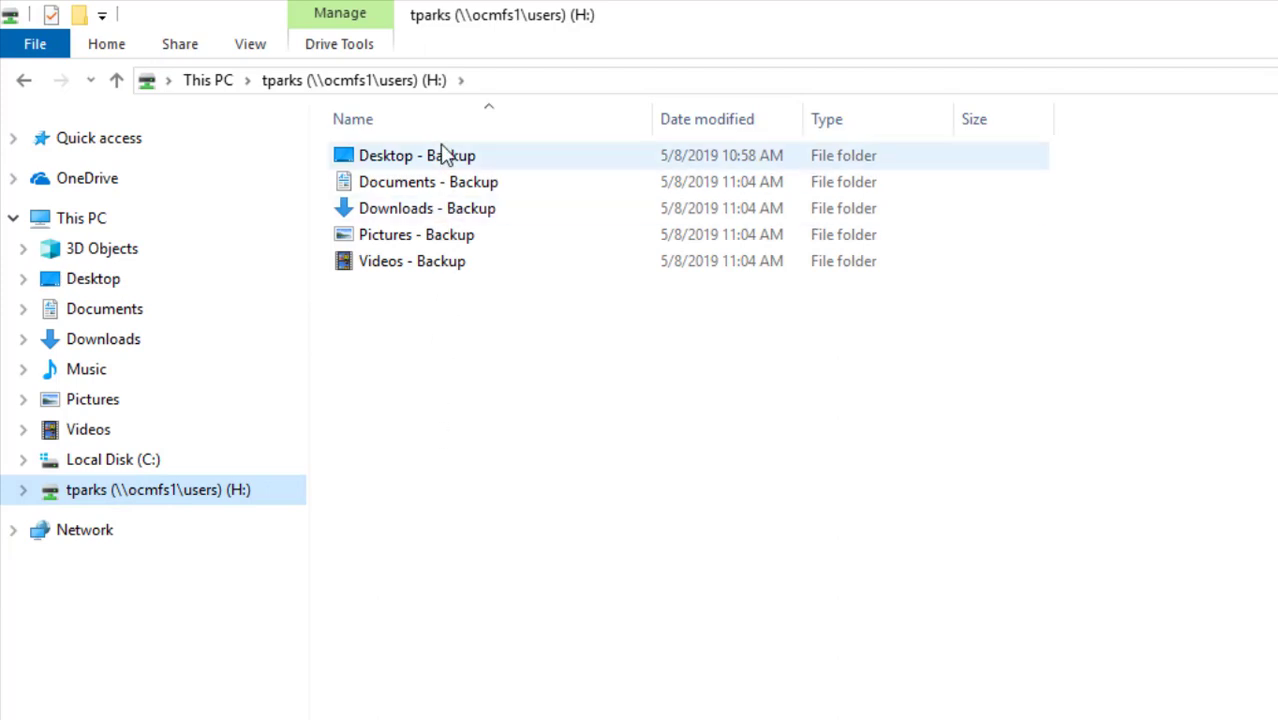
double_click(417, 155)
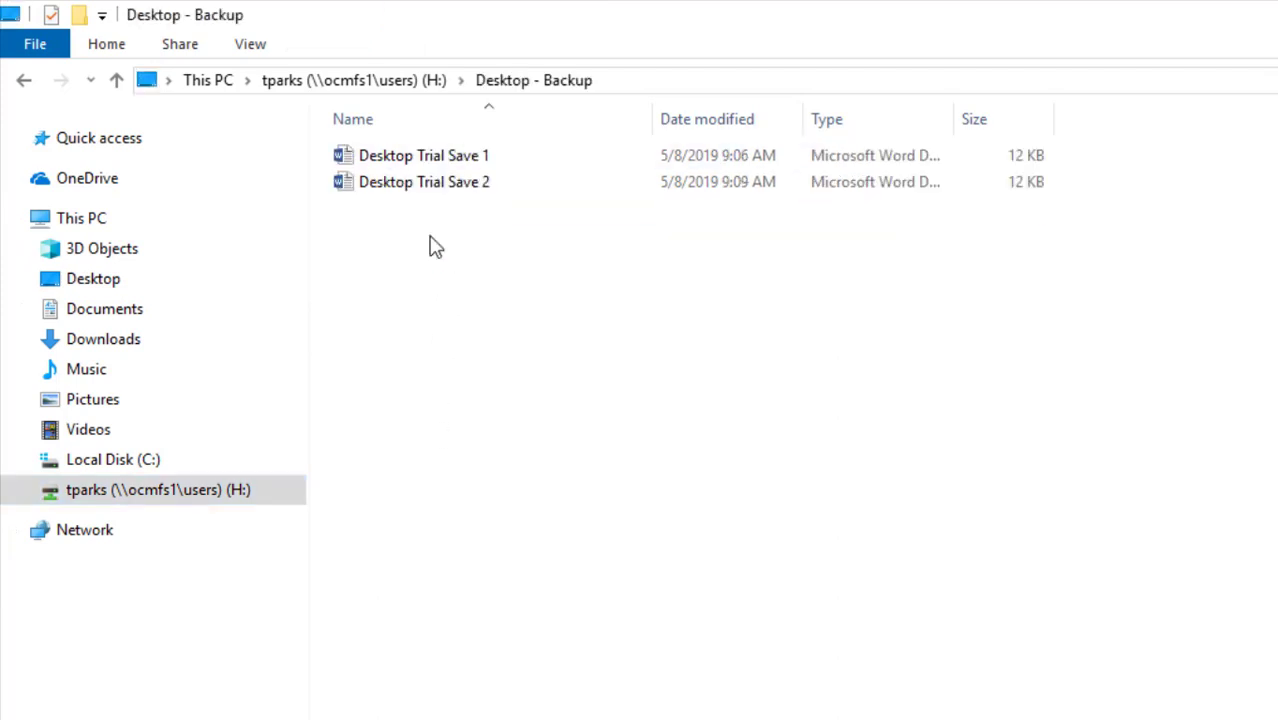